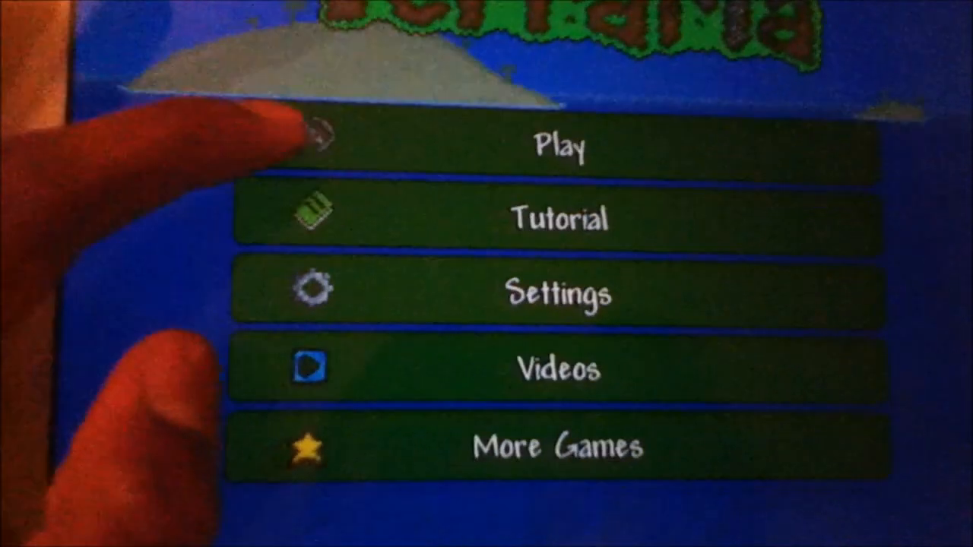
Start Play from the main menu to show the three saved local characters, including Test.
click(561, 145)
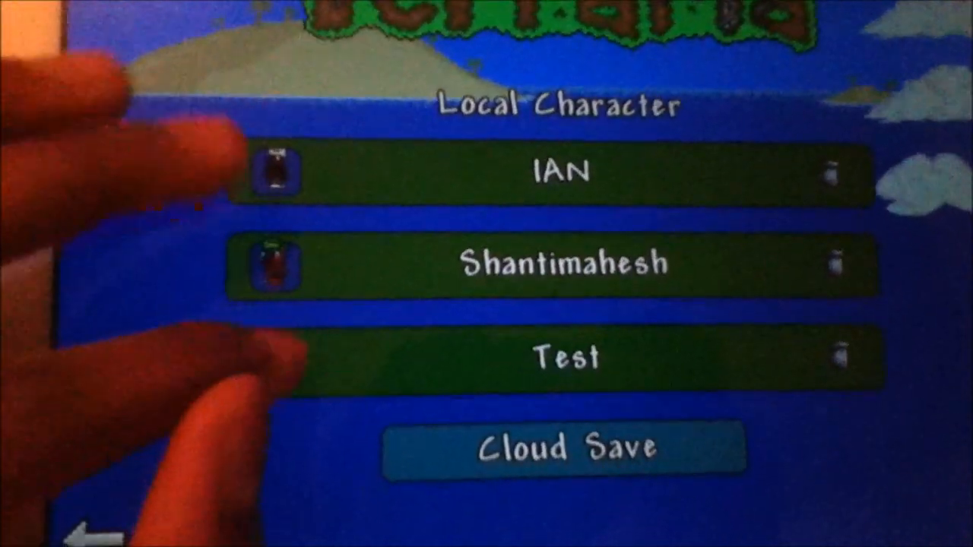